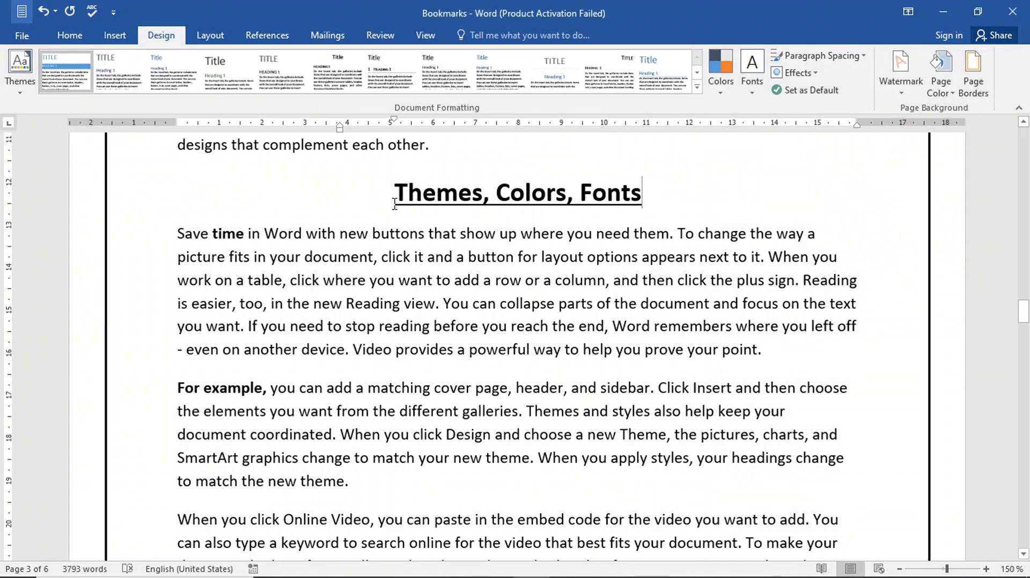
pyautogui.moveTo(558, 138)
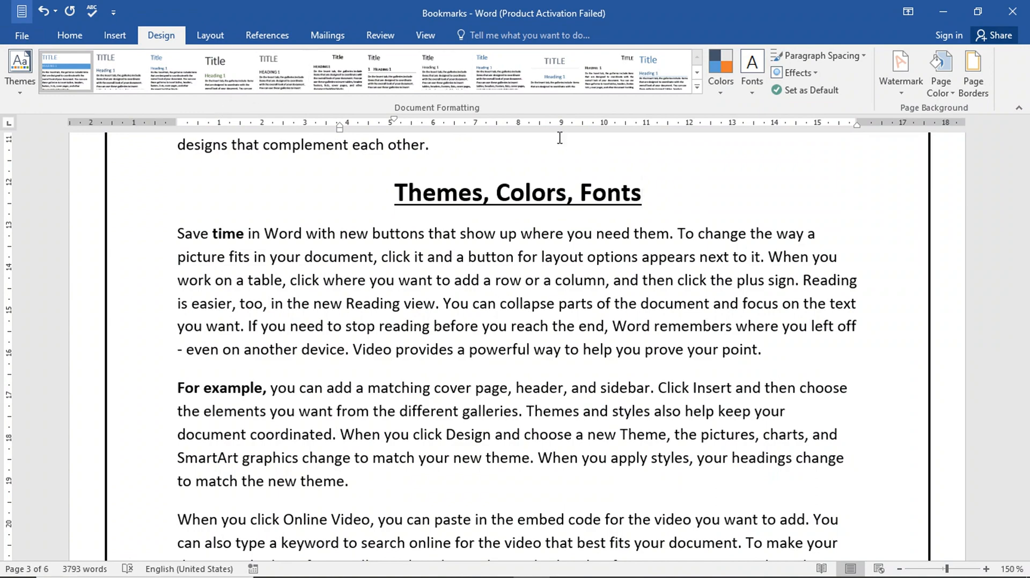
pyautogui.moveTo(169, 43)
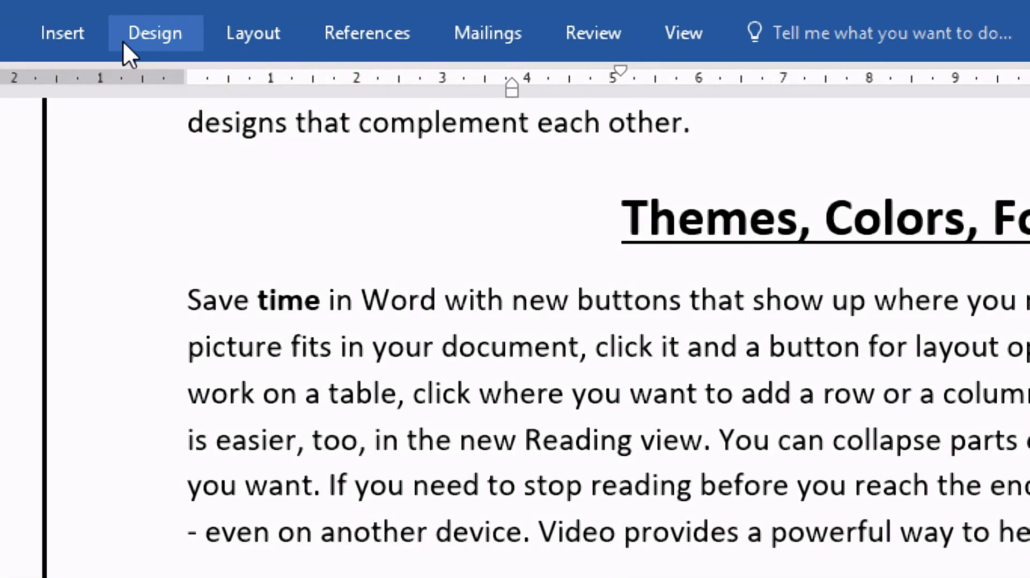
# - Collapse the ribbon to show only tab names by double-clicking the Design tab
pyautogui.click(155, 32)
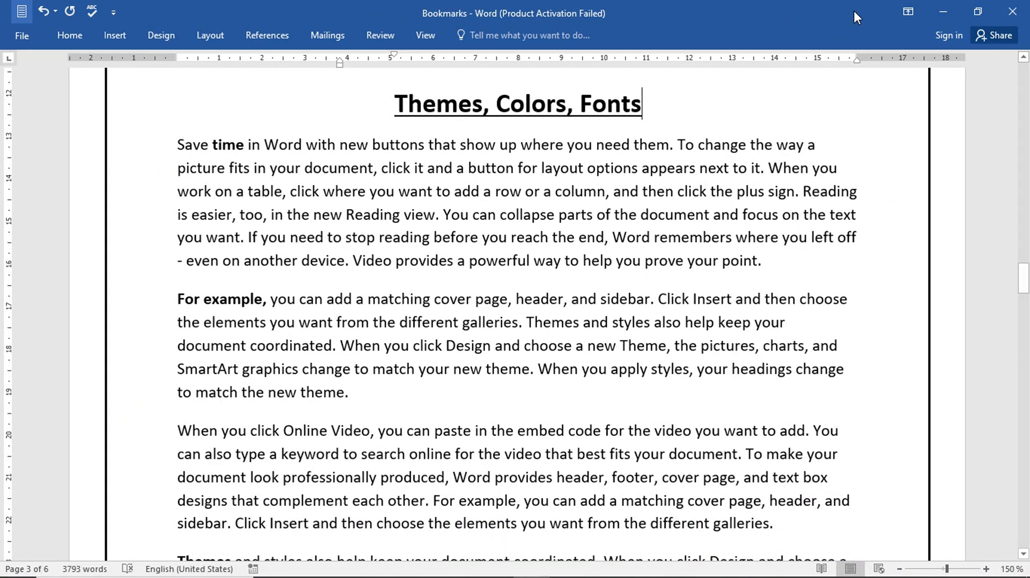
# - Restore Show Tabs and Commands and add an empty line below the Themes, Colors, Fonts heading
pyautogui.click(907, 12)
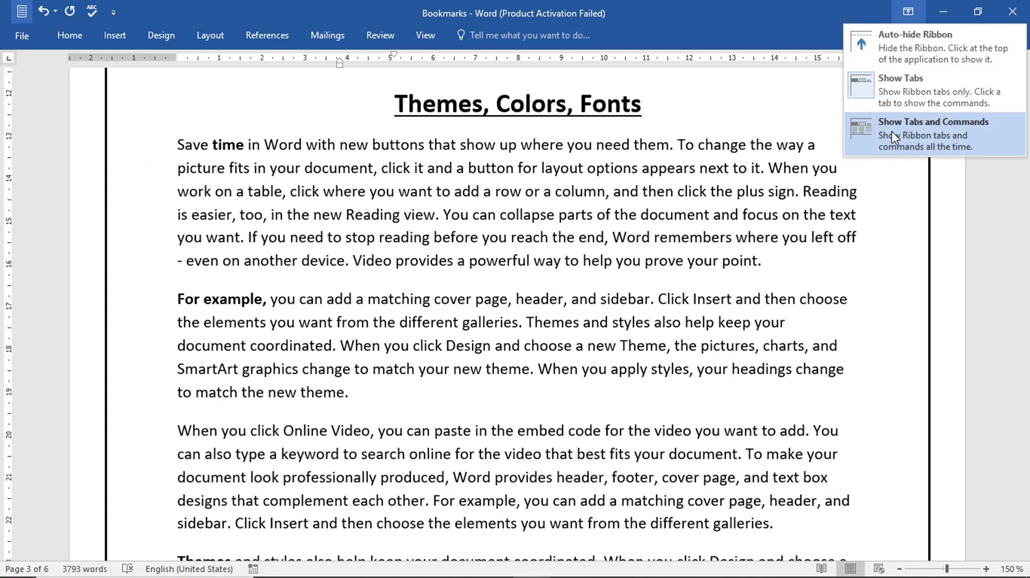
pyautogui.click(932, 133)
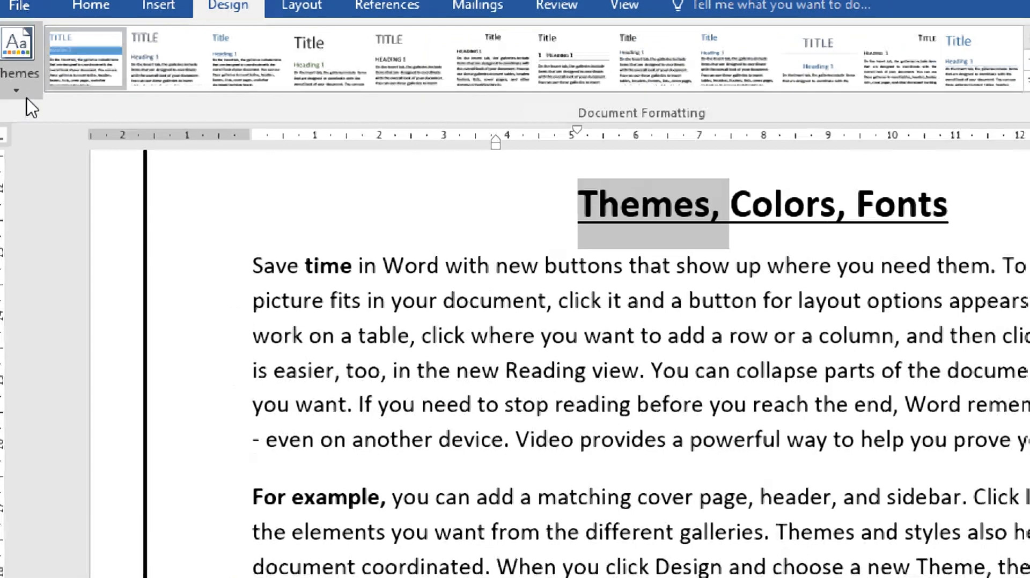
pyautogui.click(20, 43)
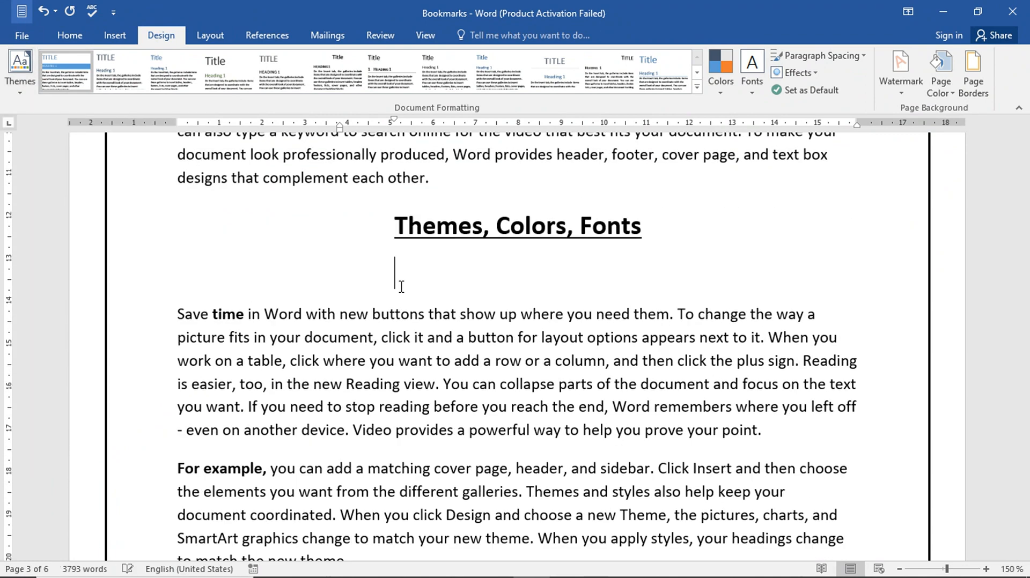
# - Type 'Heading:' on the new line and style it as Heading 2
pyautogui.write('Heading:')
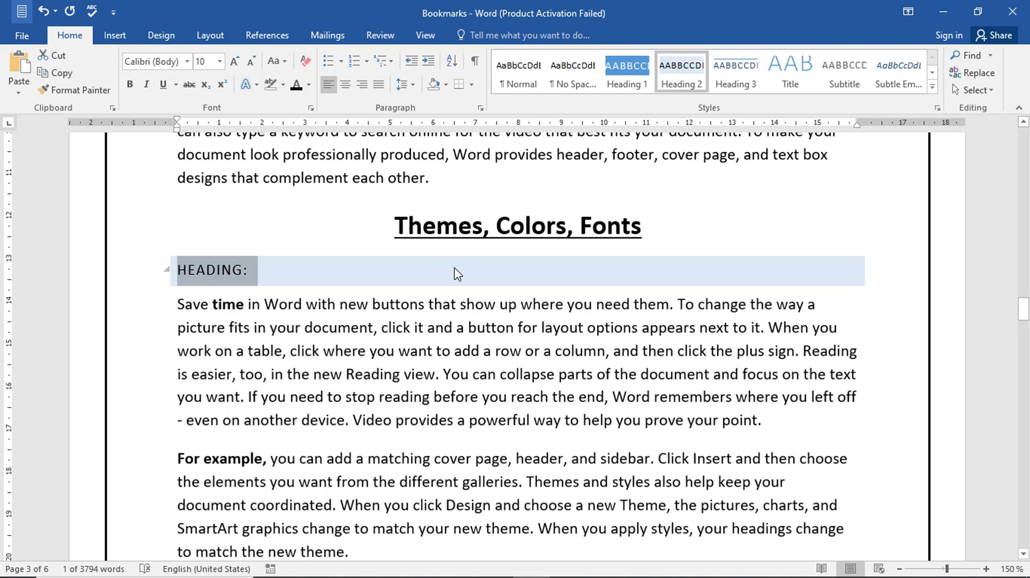
pyautogui.click(161, 34)
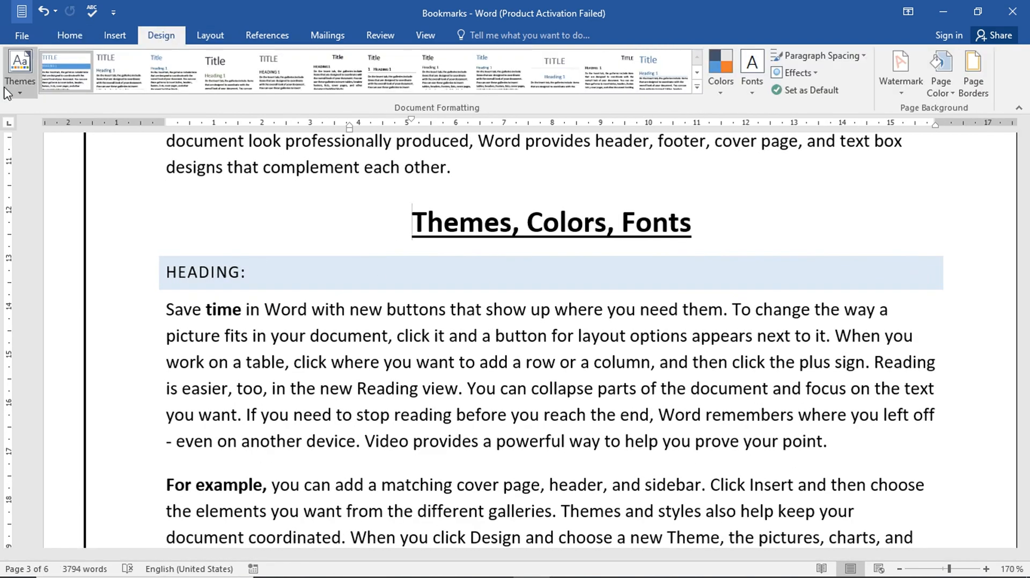
pyautogui.click(20, 71)
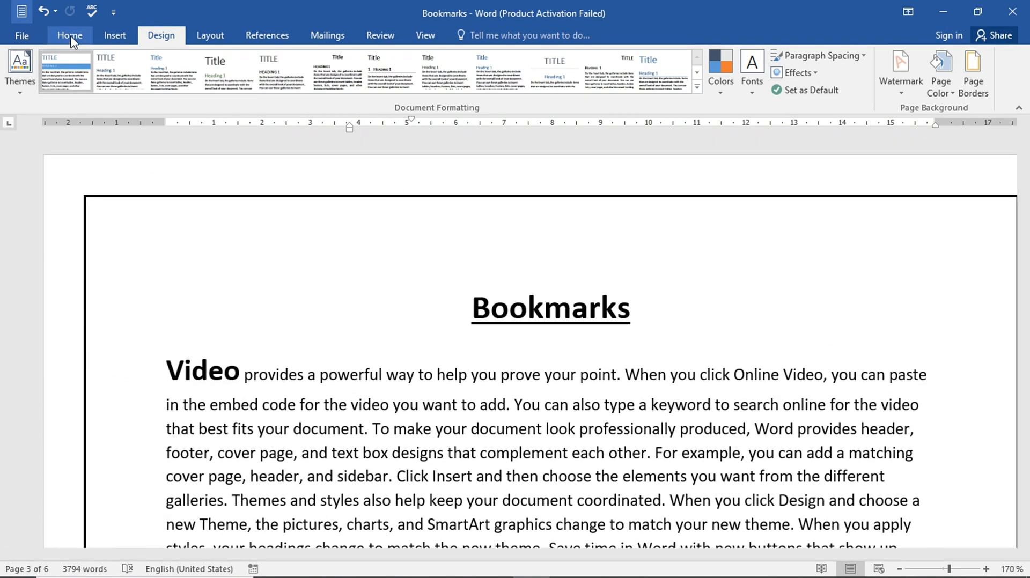
# - Insert a built-in cover page with photo, dark title block and green footer
pyautogui.click(114, 34)
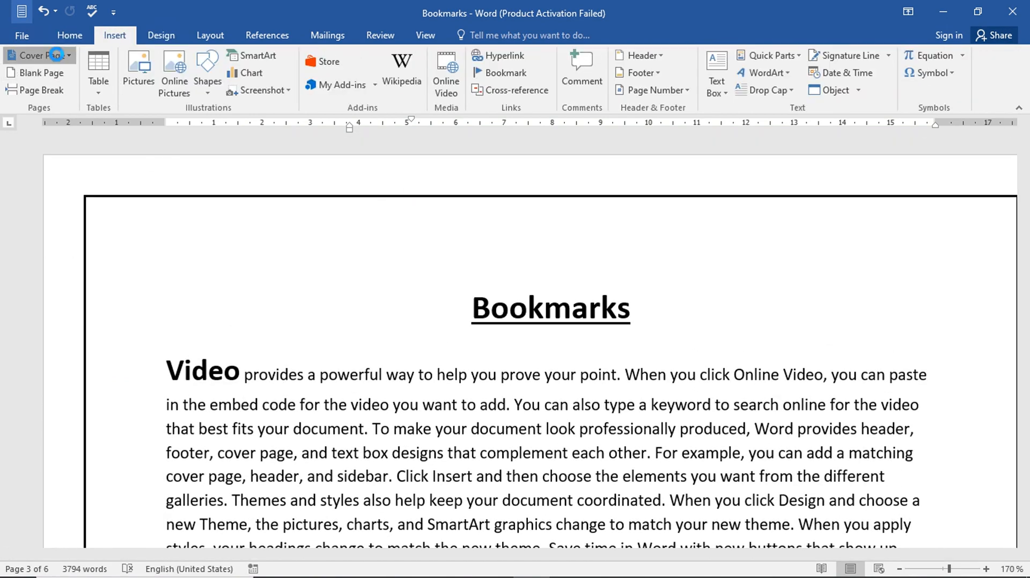
pyautogui.click(36, 55)
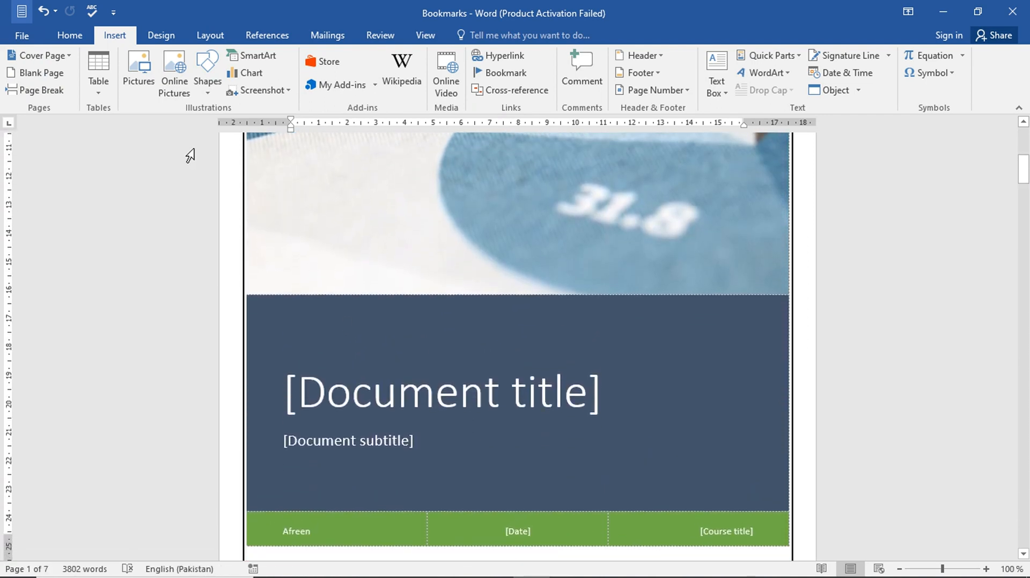
pyautogui.click(160, 35)
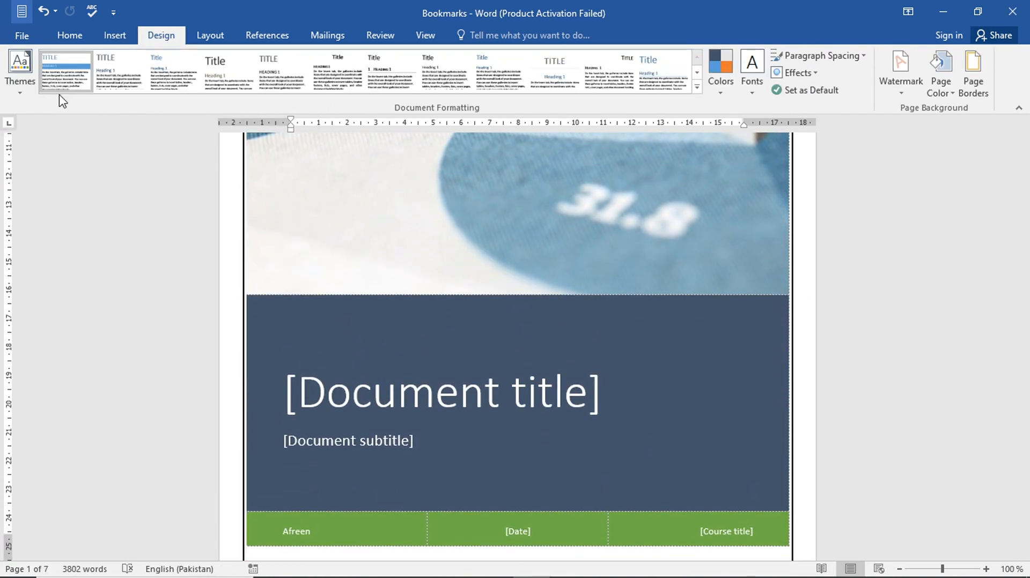
# - Expand and close the Document Formatting style sets, then scroll back to page 3
pyautogui.click(20, 72)
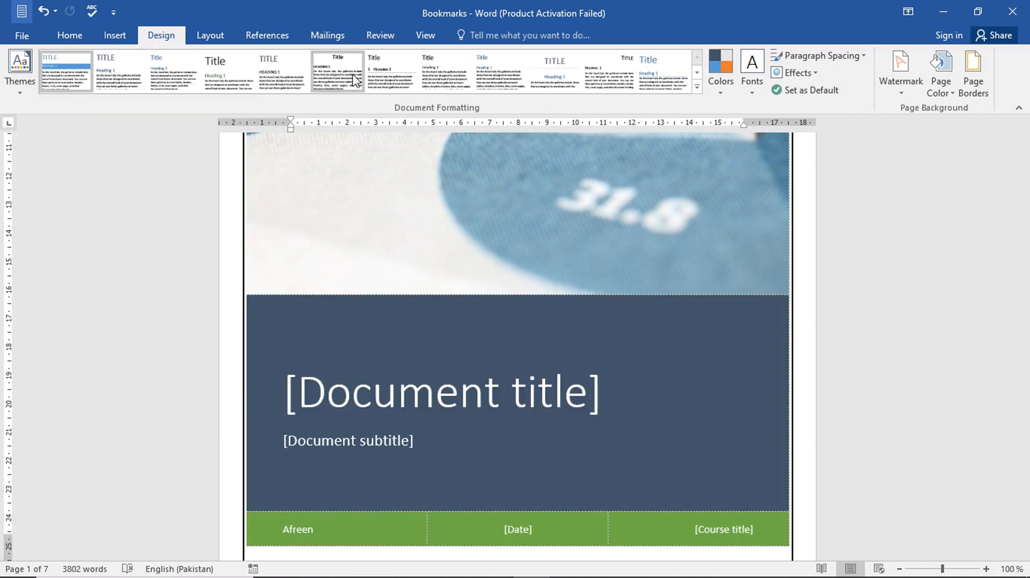
pyautogui.click(696, 87)
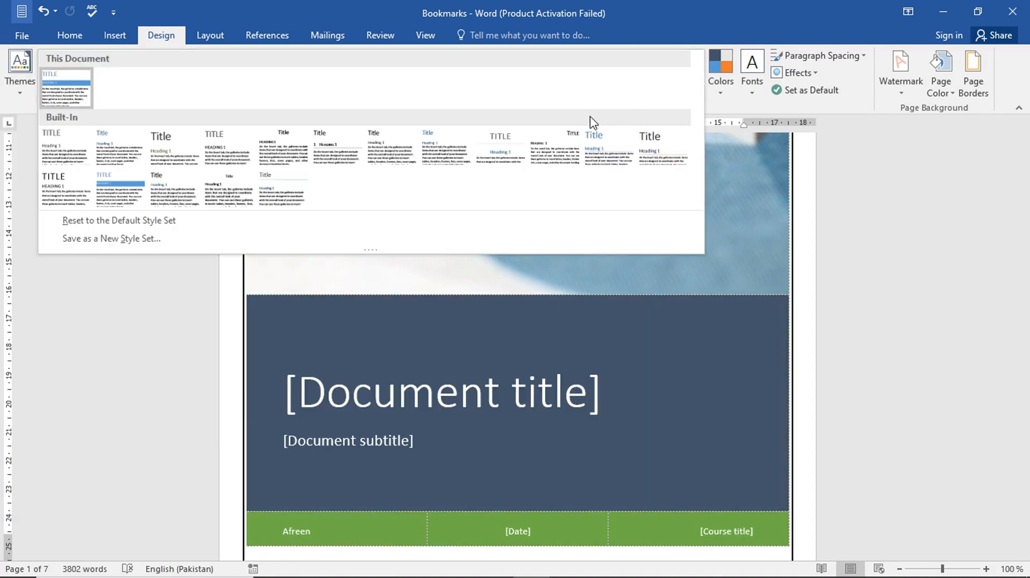
pyautogui.click(439, 391)
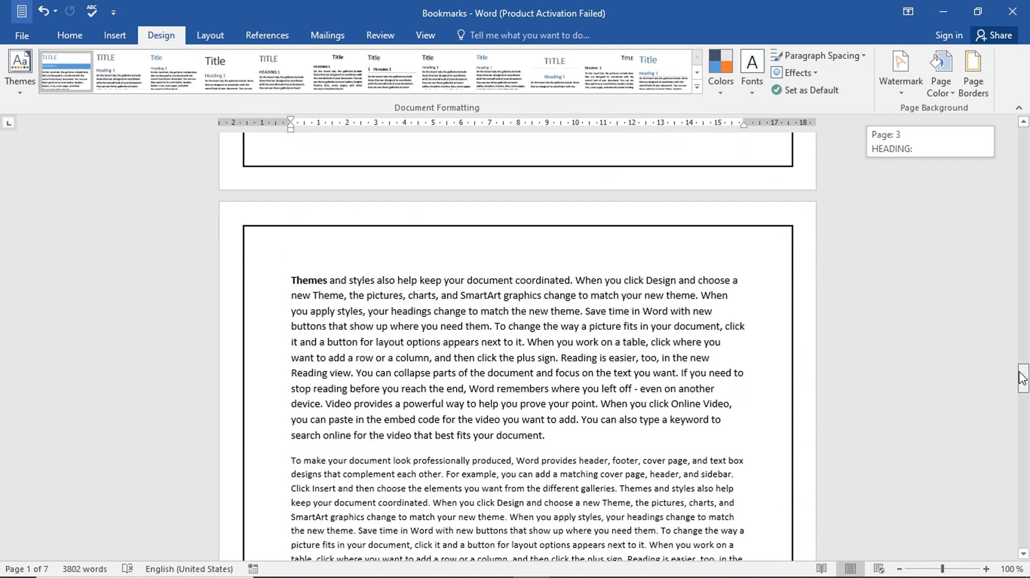
pyautogui.scroll(-3)
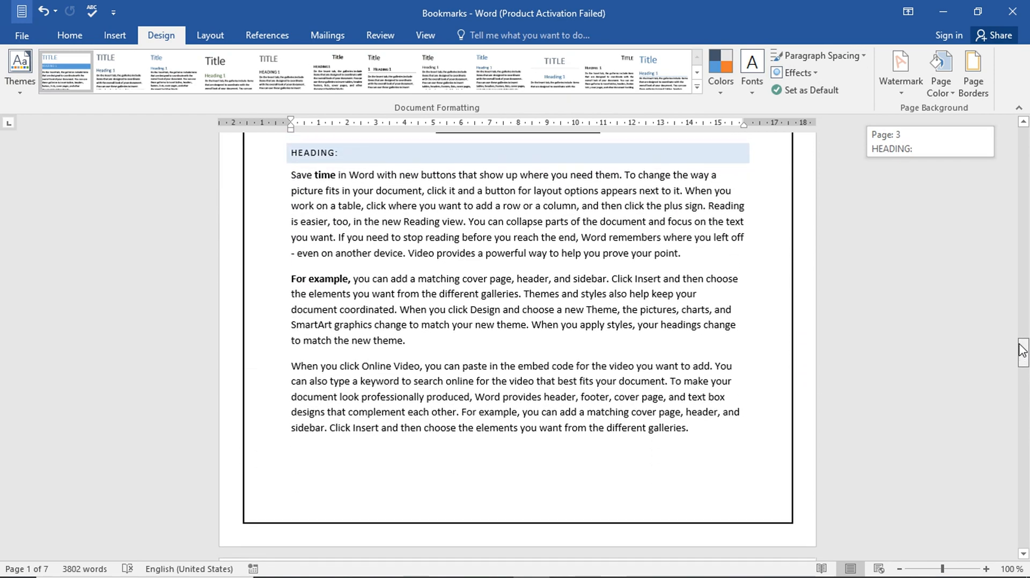
pyautogui.click(985, 569)
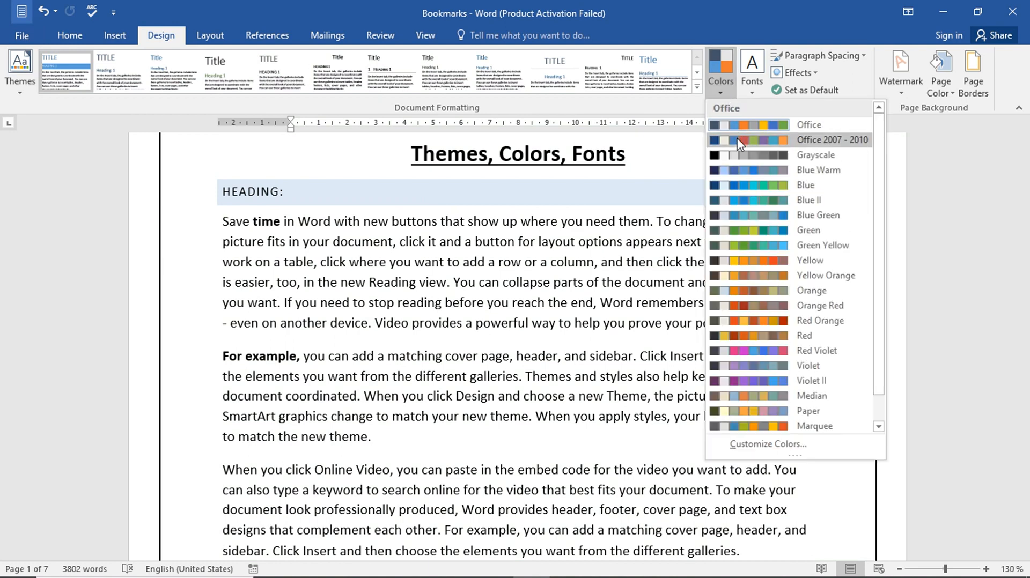
pyautogui.moveTo(746, 245)
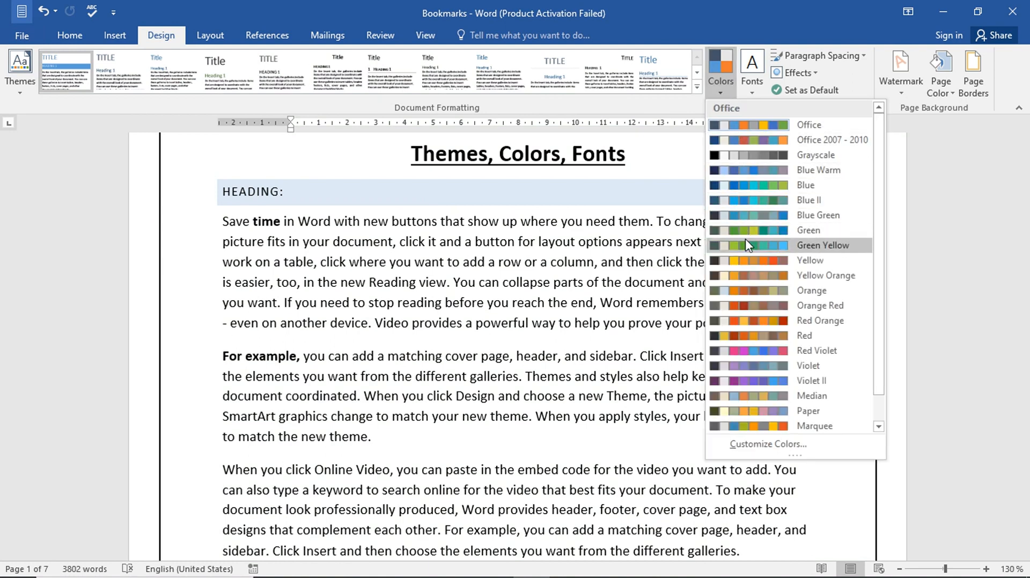
pyautogui.moveTo(760, 140)
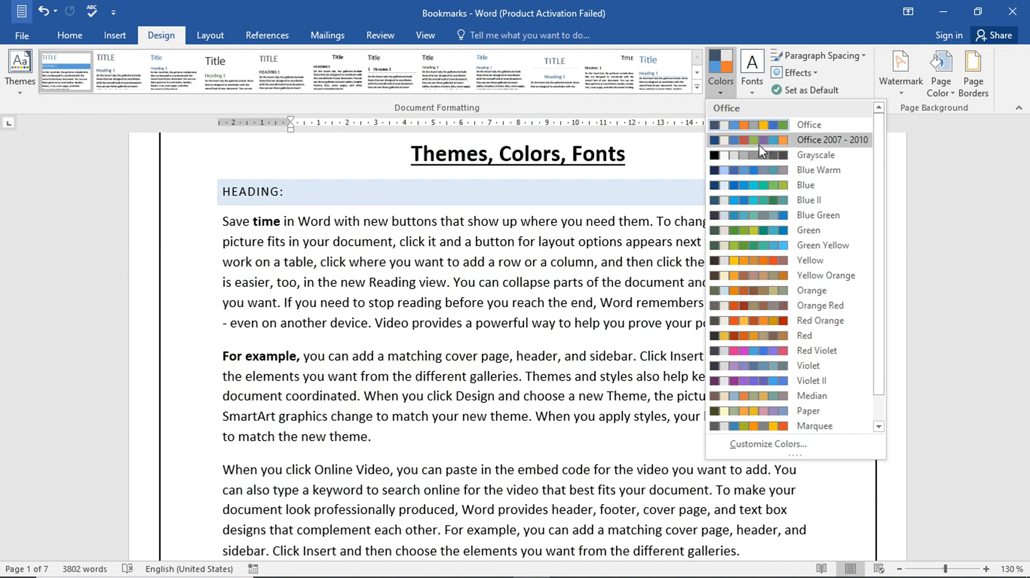
# - Scroll to the cover page and reopen the theme Colors gallery to preview palettes
pyautogui.click(668, 149)
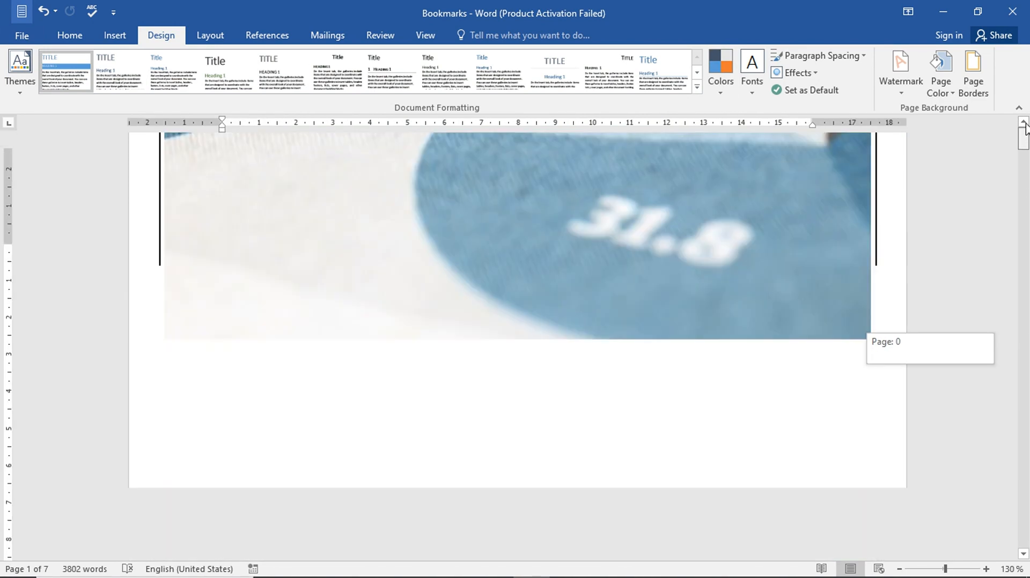
pyautogui.scroll(-3)
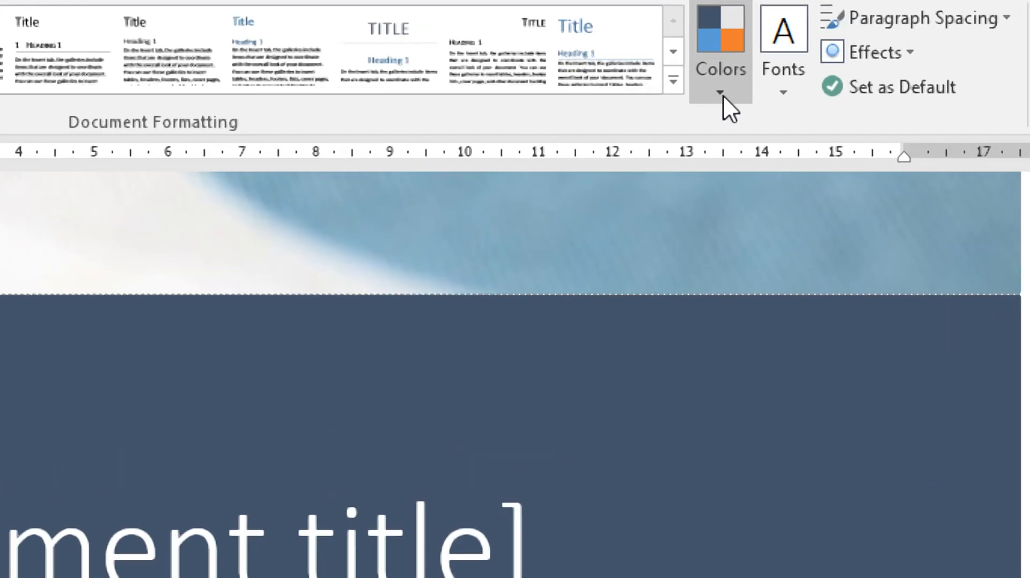
pyautogui.click(720, 92)
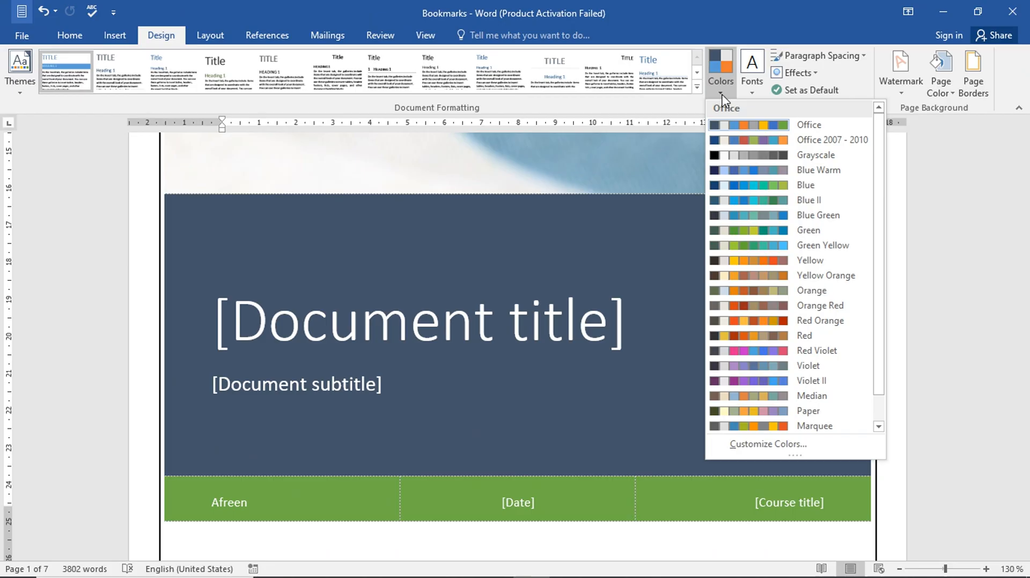
pyautogui.moveTo(746, 184)
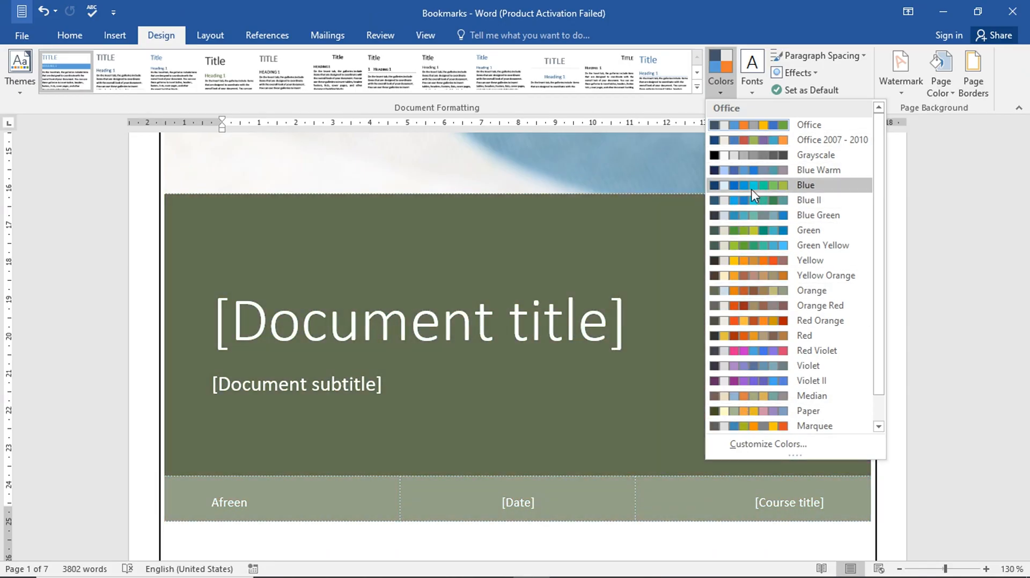
pyautogui.click(766, 444)
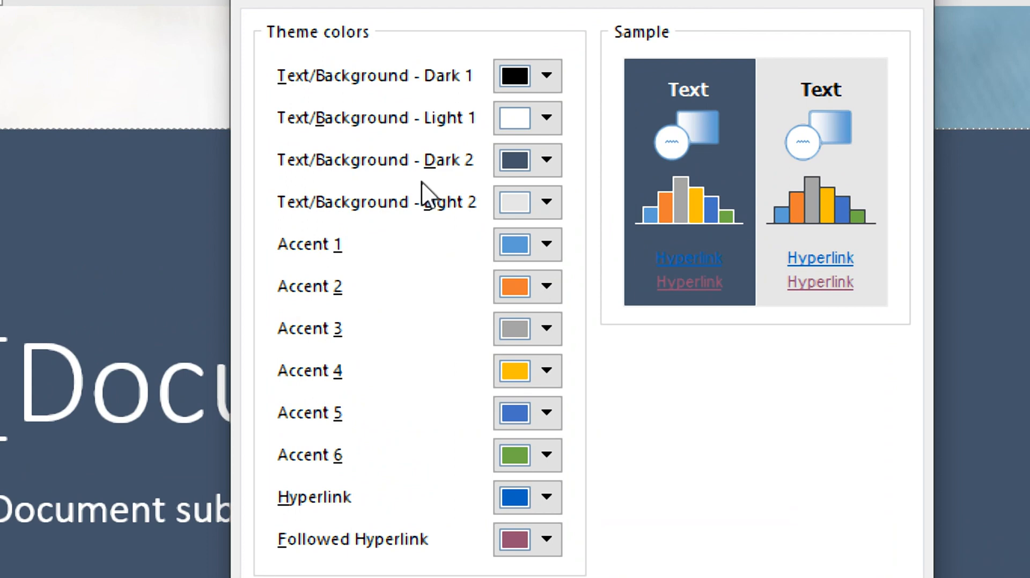
pyautogui.click(544, 160)
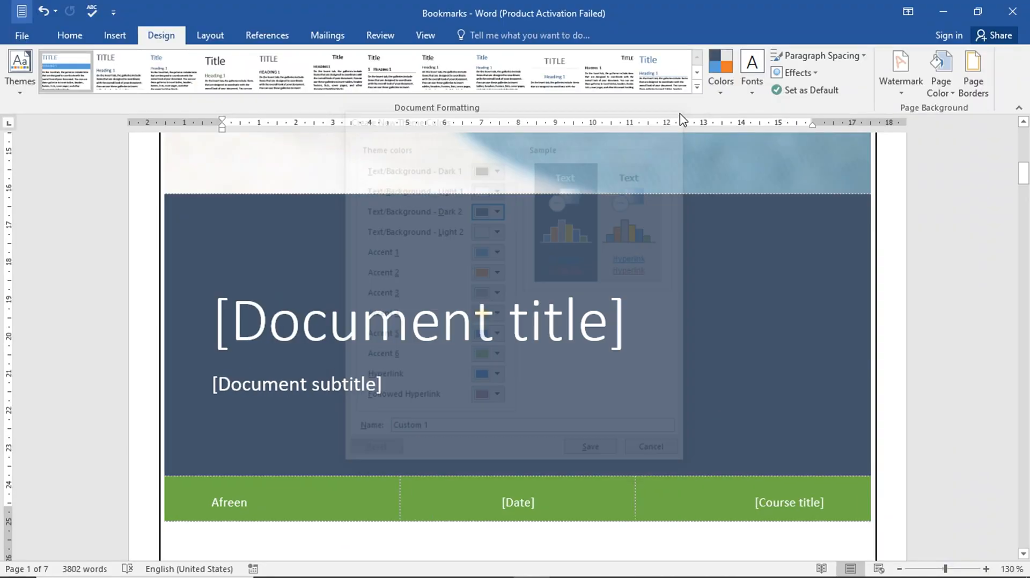
pyautogui.click(649, 447)
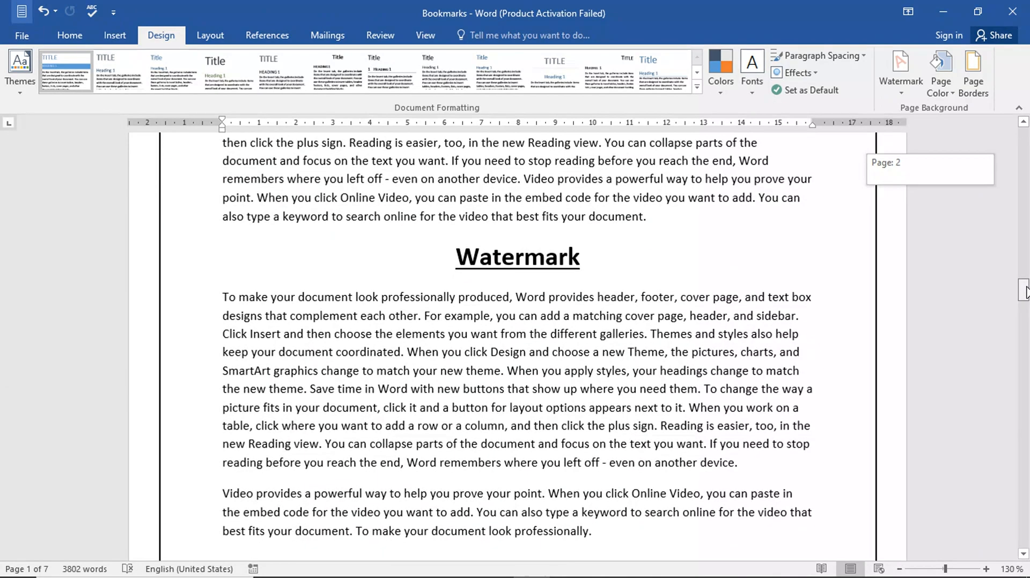
pyautogui.scroll(-3)
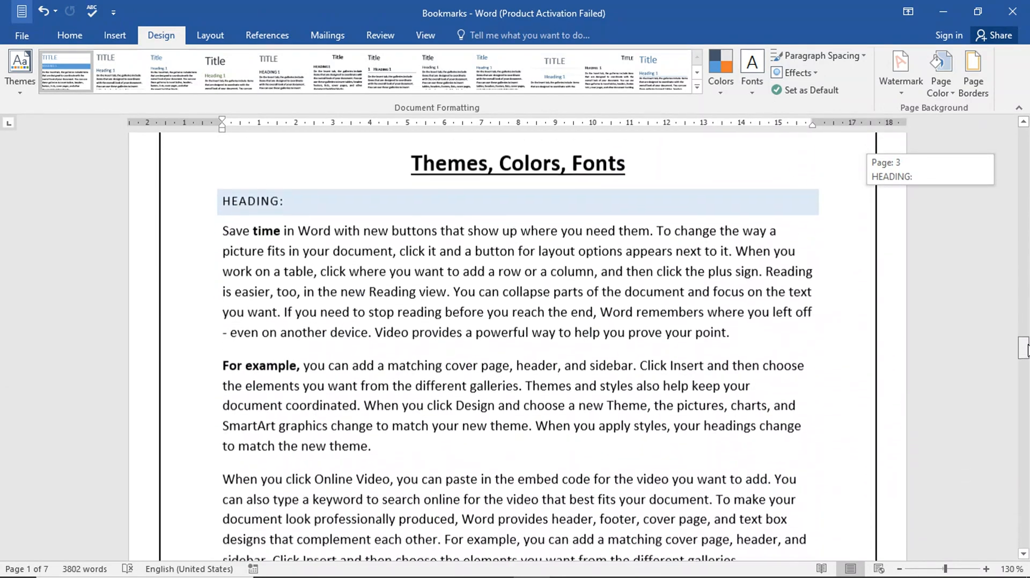
pyautogui.moveTo(751, 72)
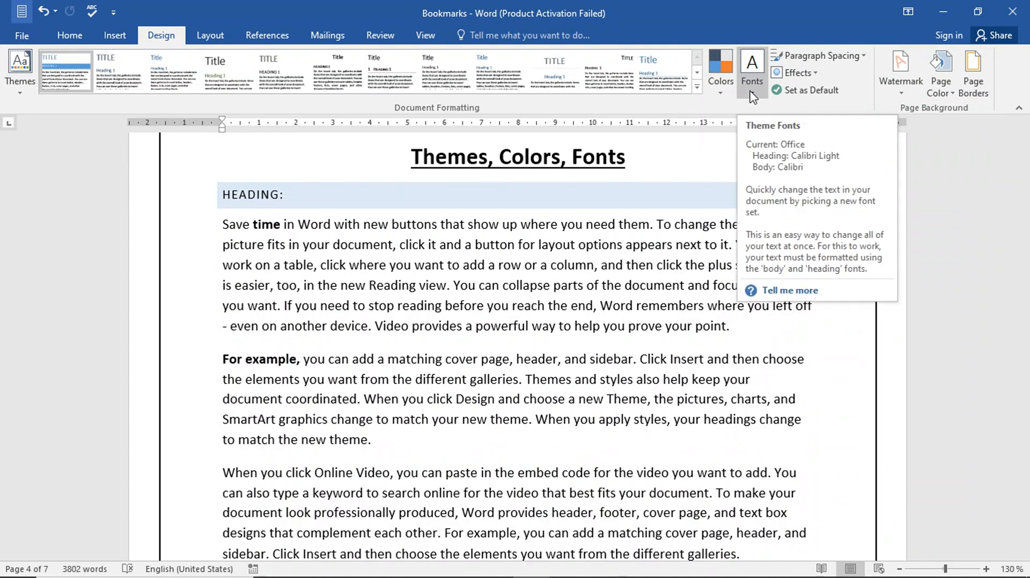
pyautogui.click(752, 73)
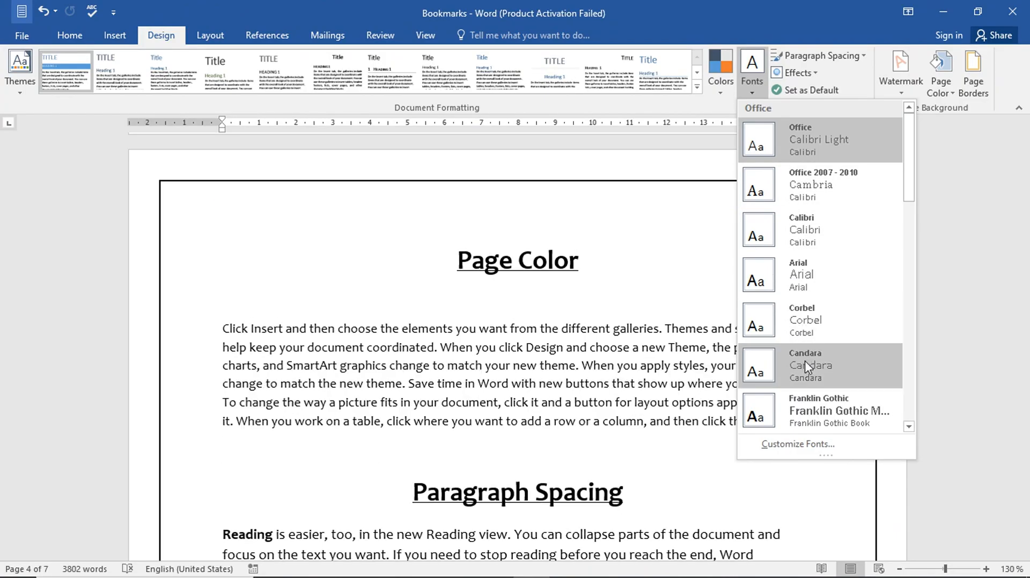
pyautogui.scroll(-3)
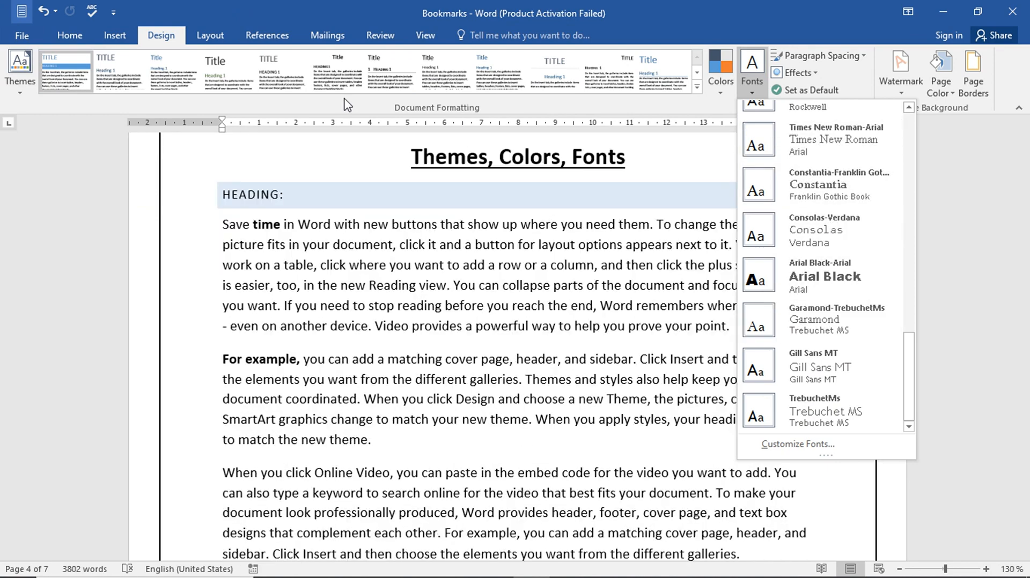
pyautogui.click(70, 35)
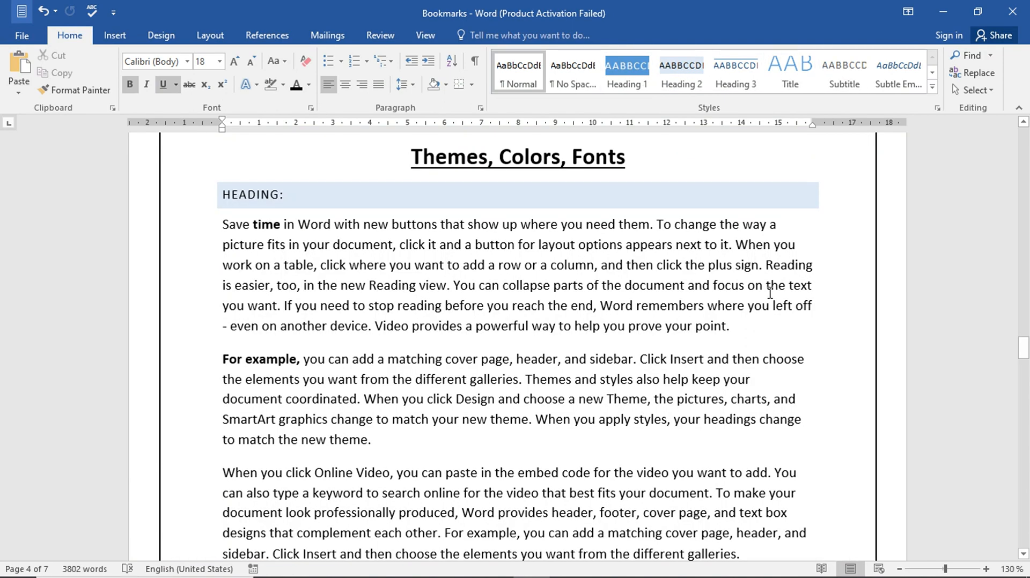
pyautogui.click(161, 36)
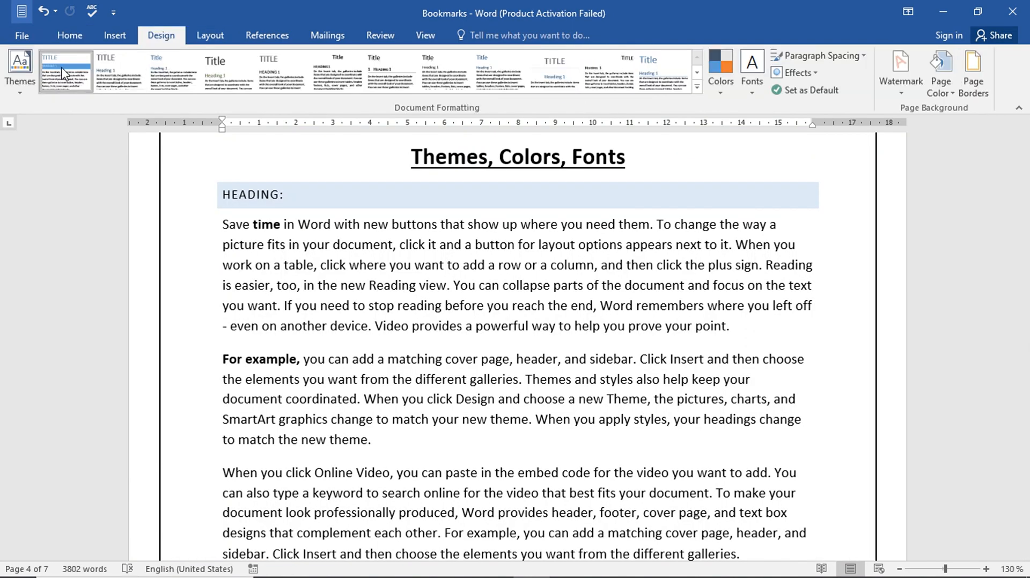
pyautogui.moveTo(720, 72)
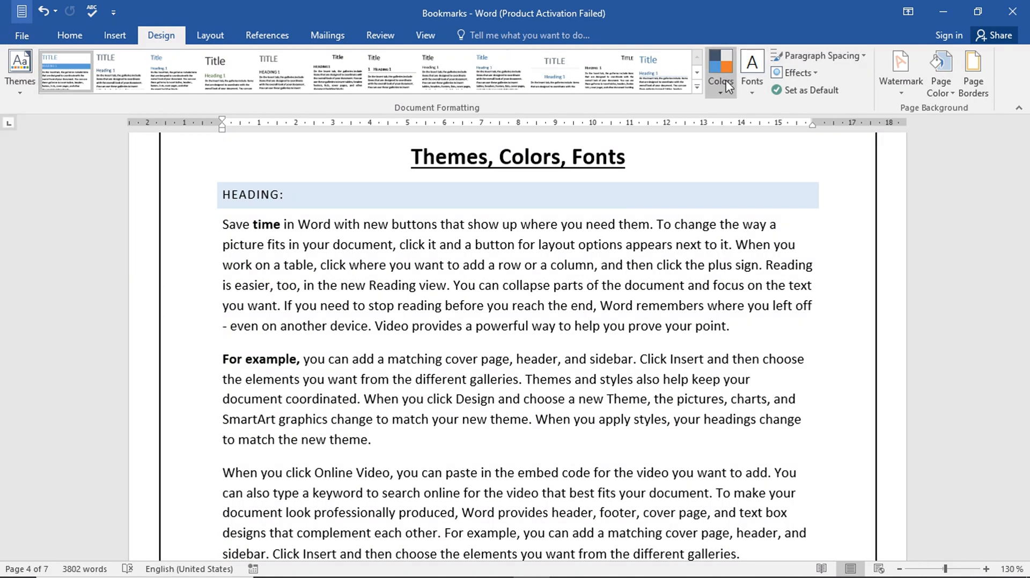
pyautogui.moveTo(667, 173)
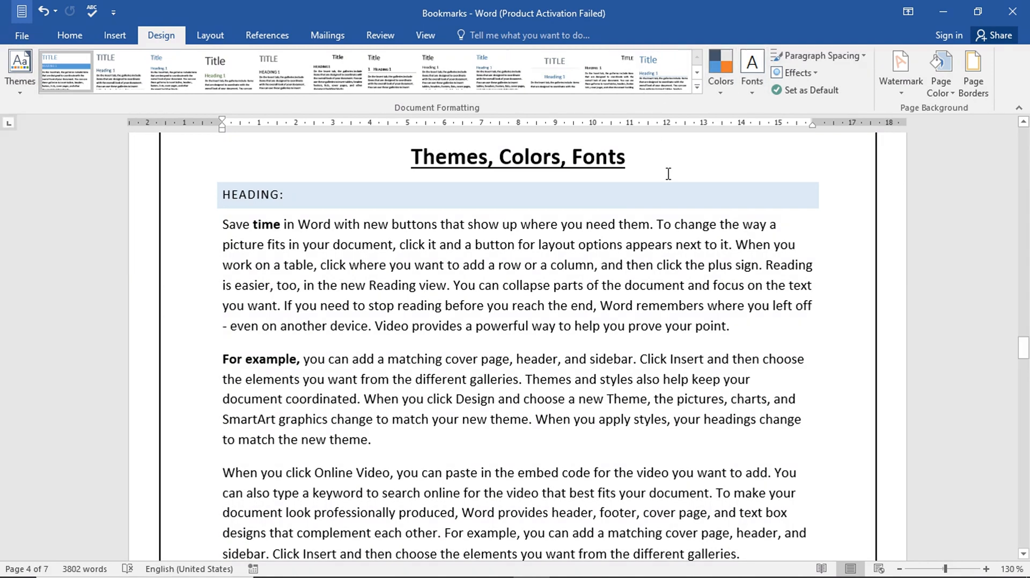